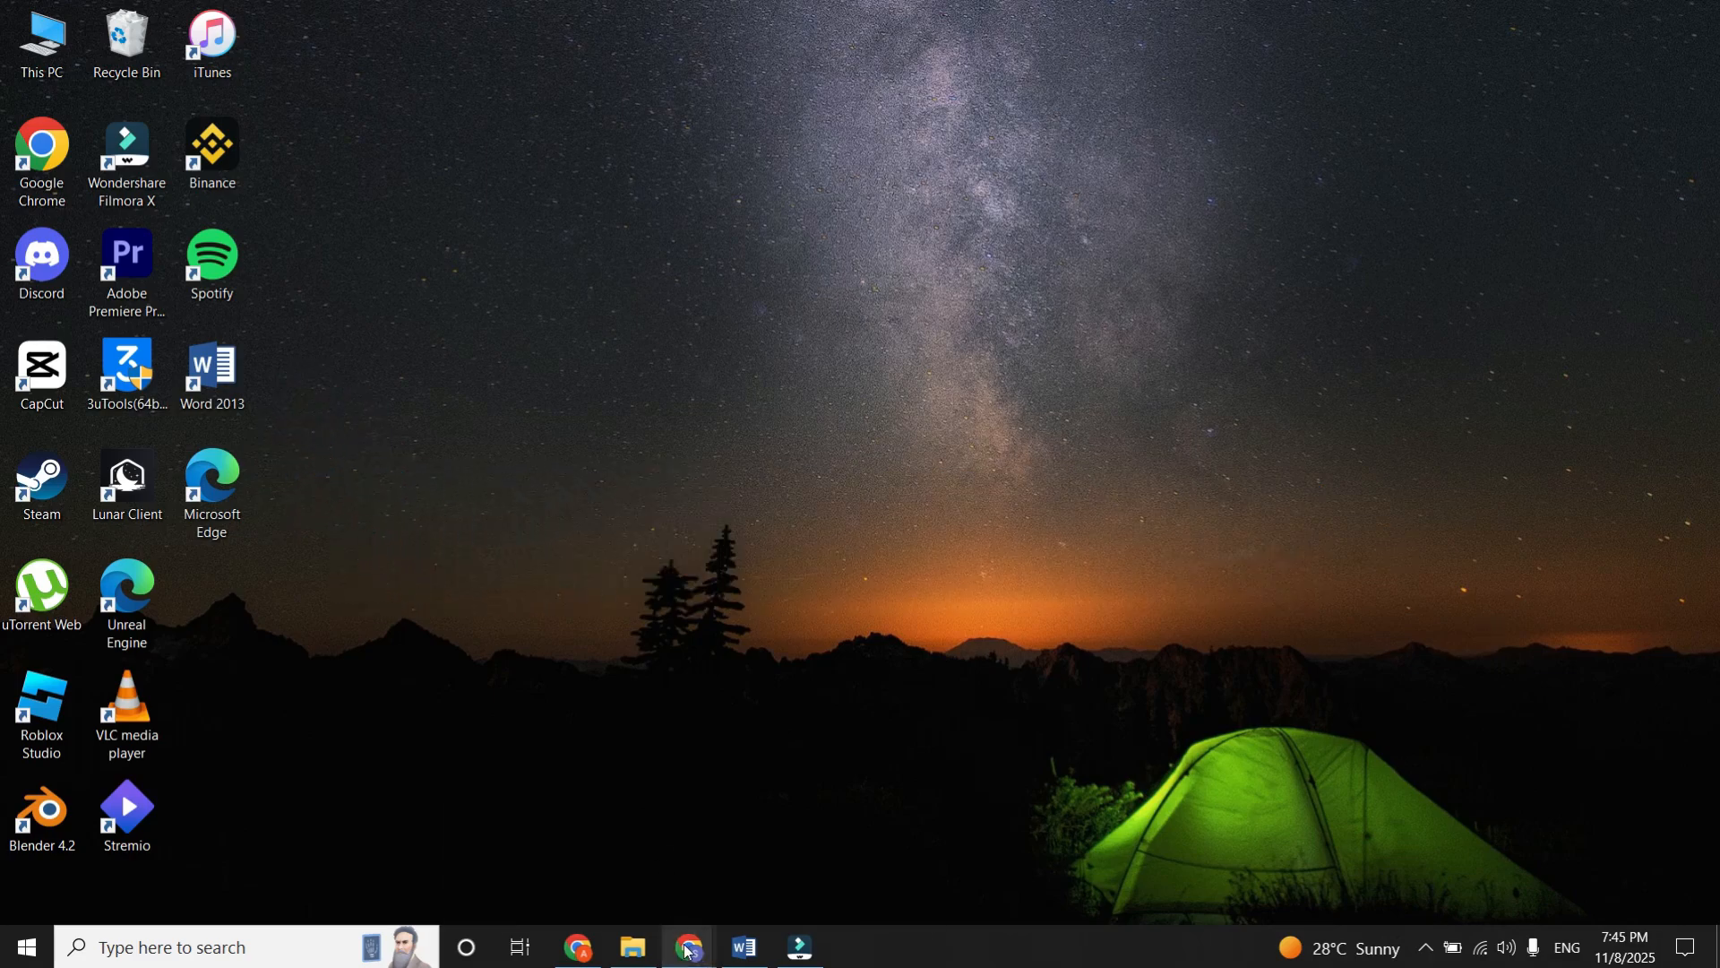
Bring Chrome forward from the taskbar to show the YouTube Studio content list
click(687, 947)
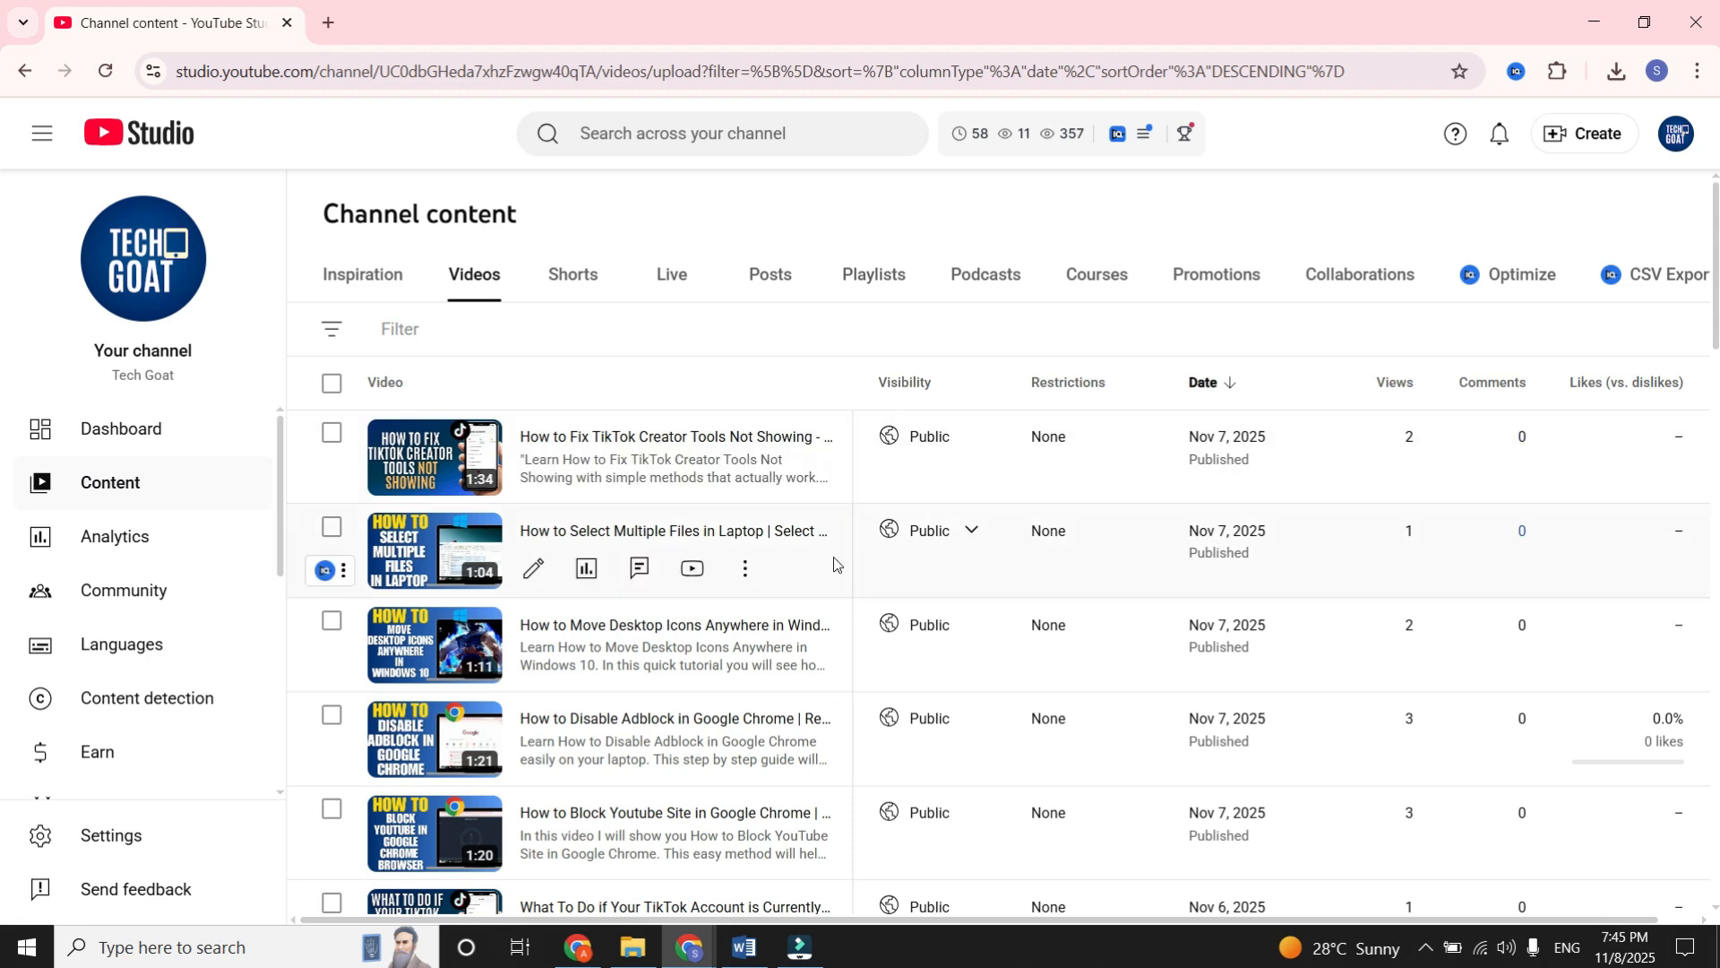
Download the 'Select Multiple Files' video from its row's options menu
click(745, 568)
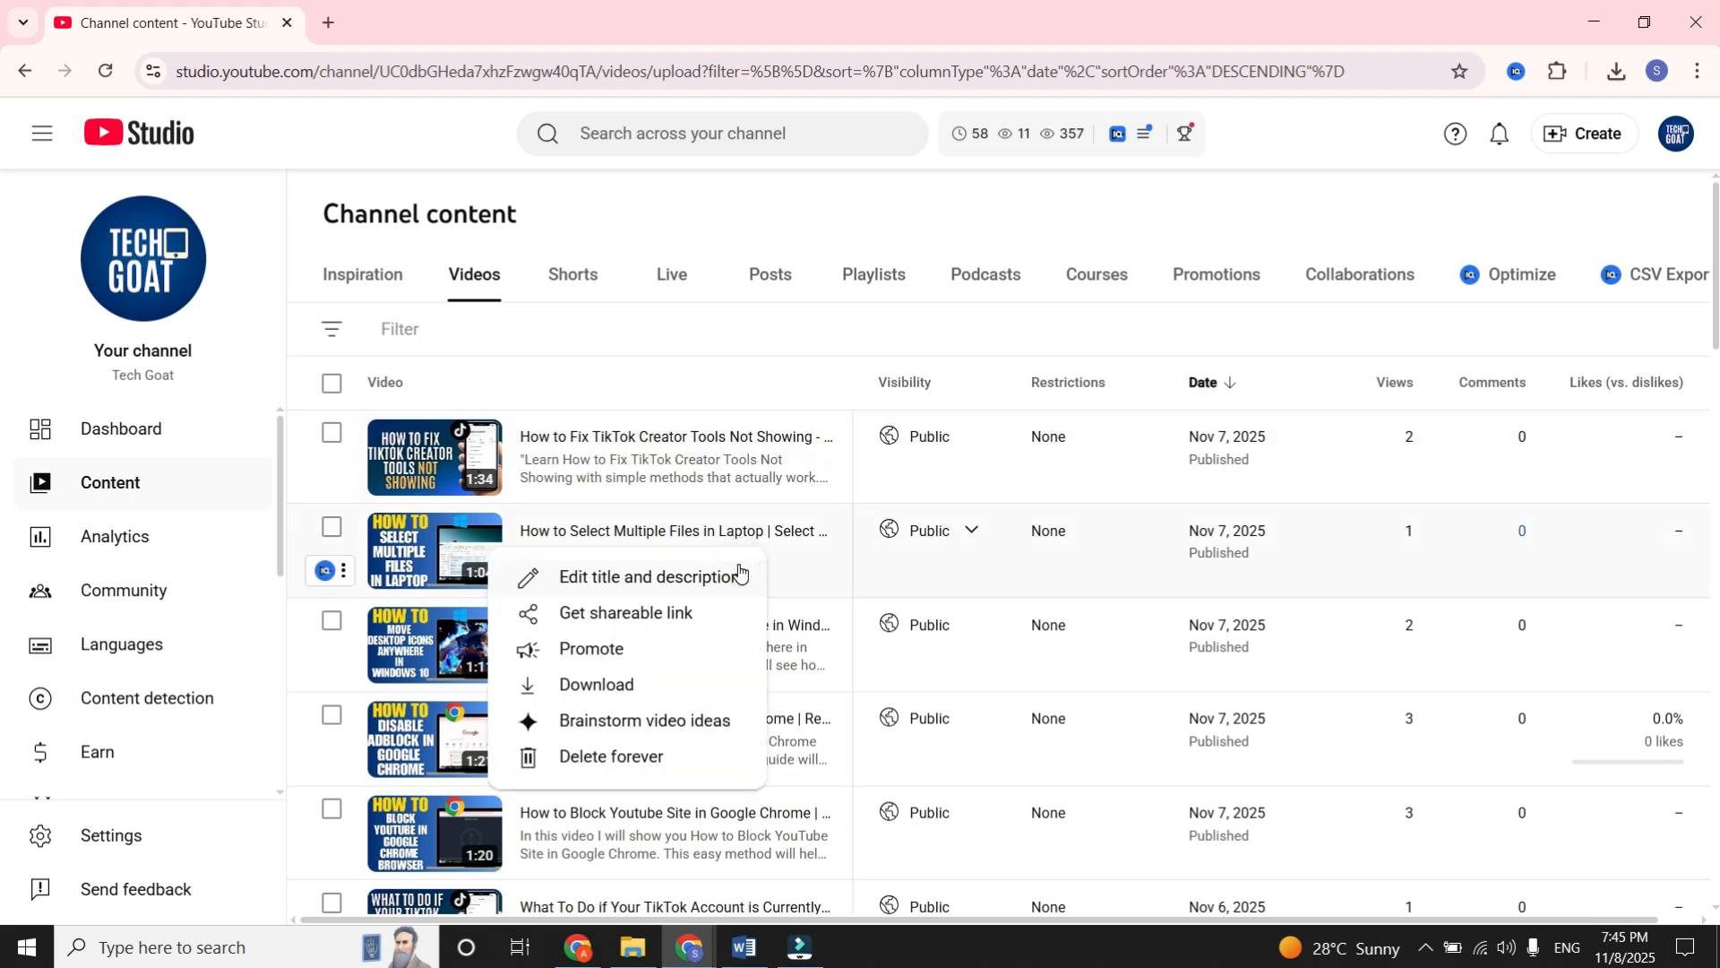
mouse_move(583, 693)
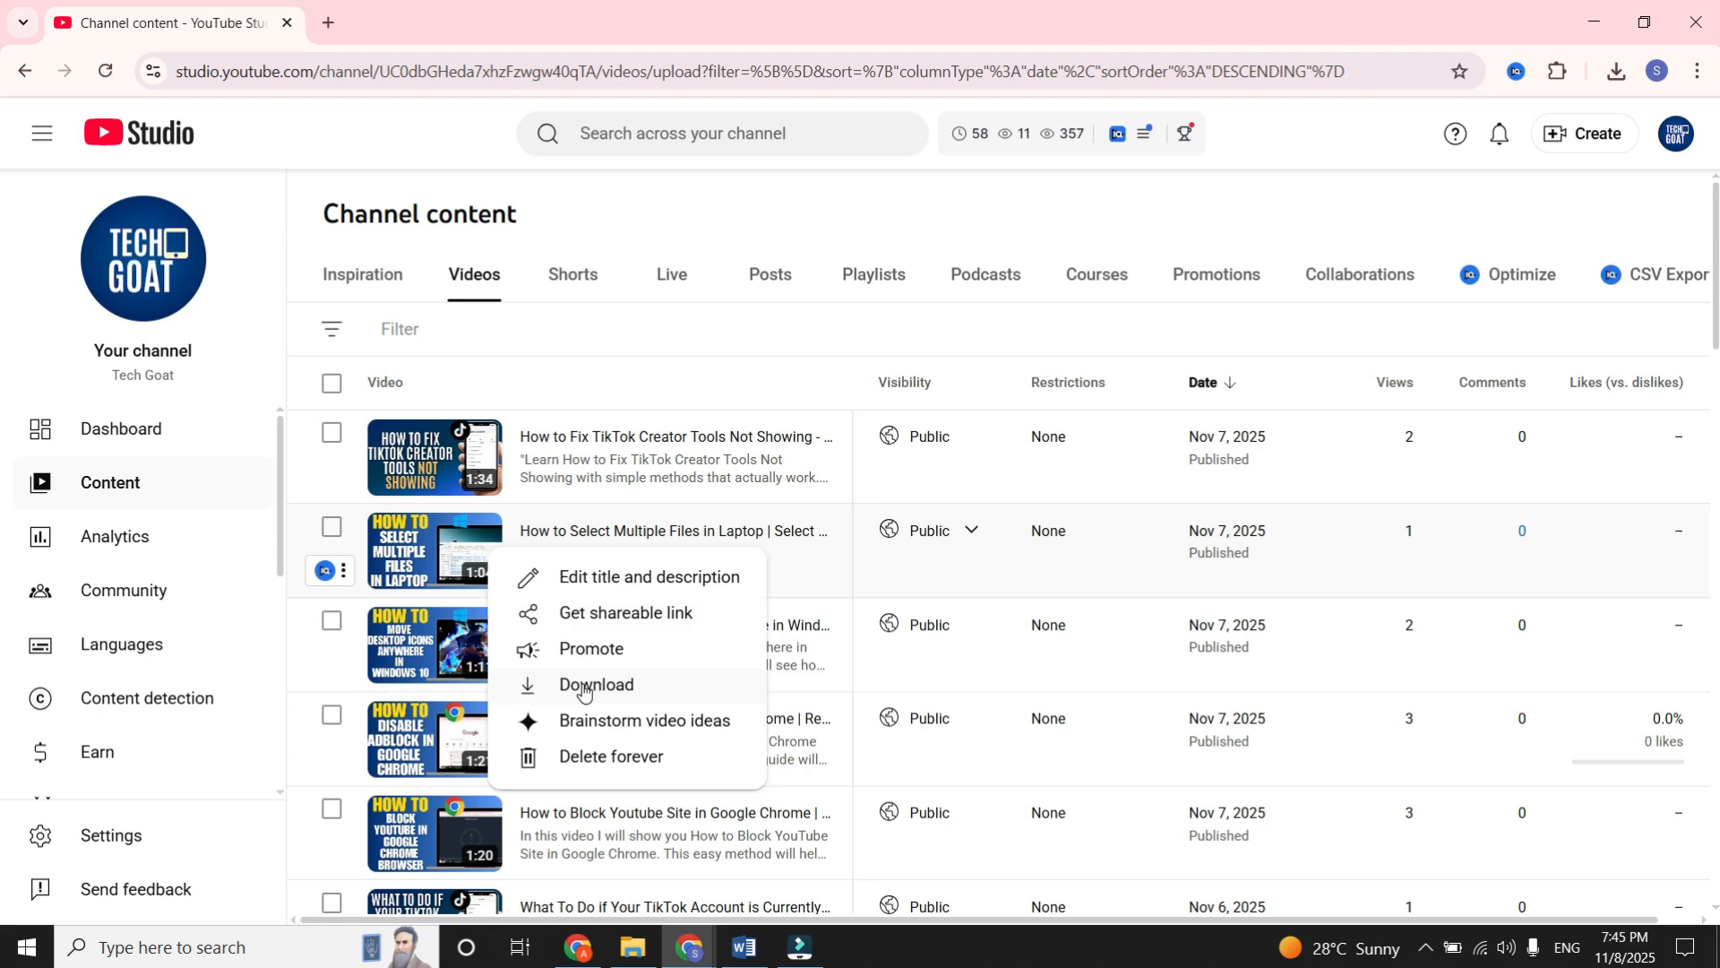
click(595, 685)
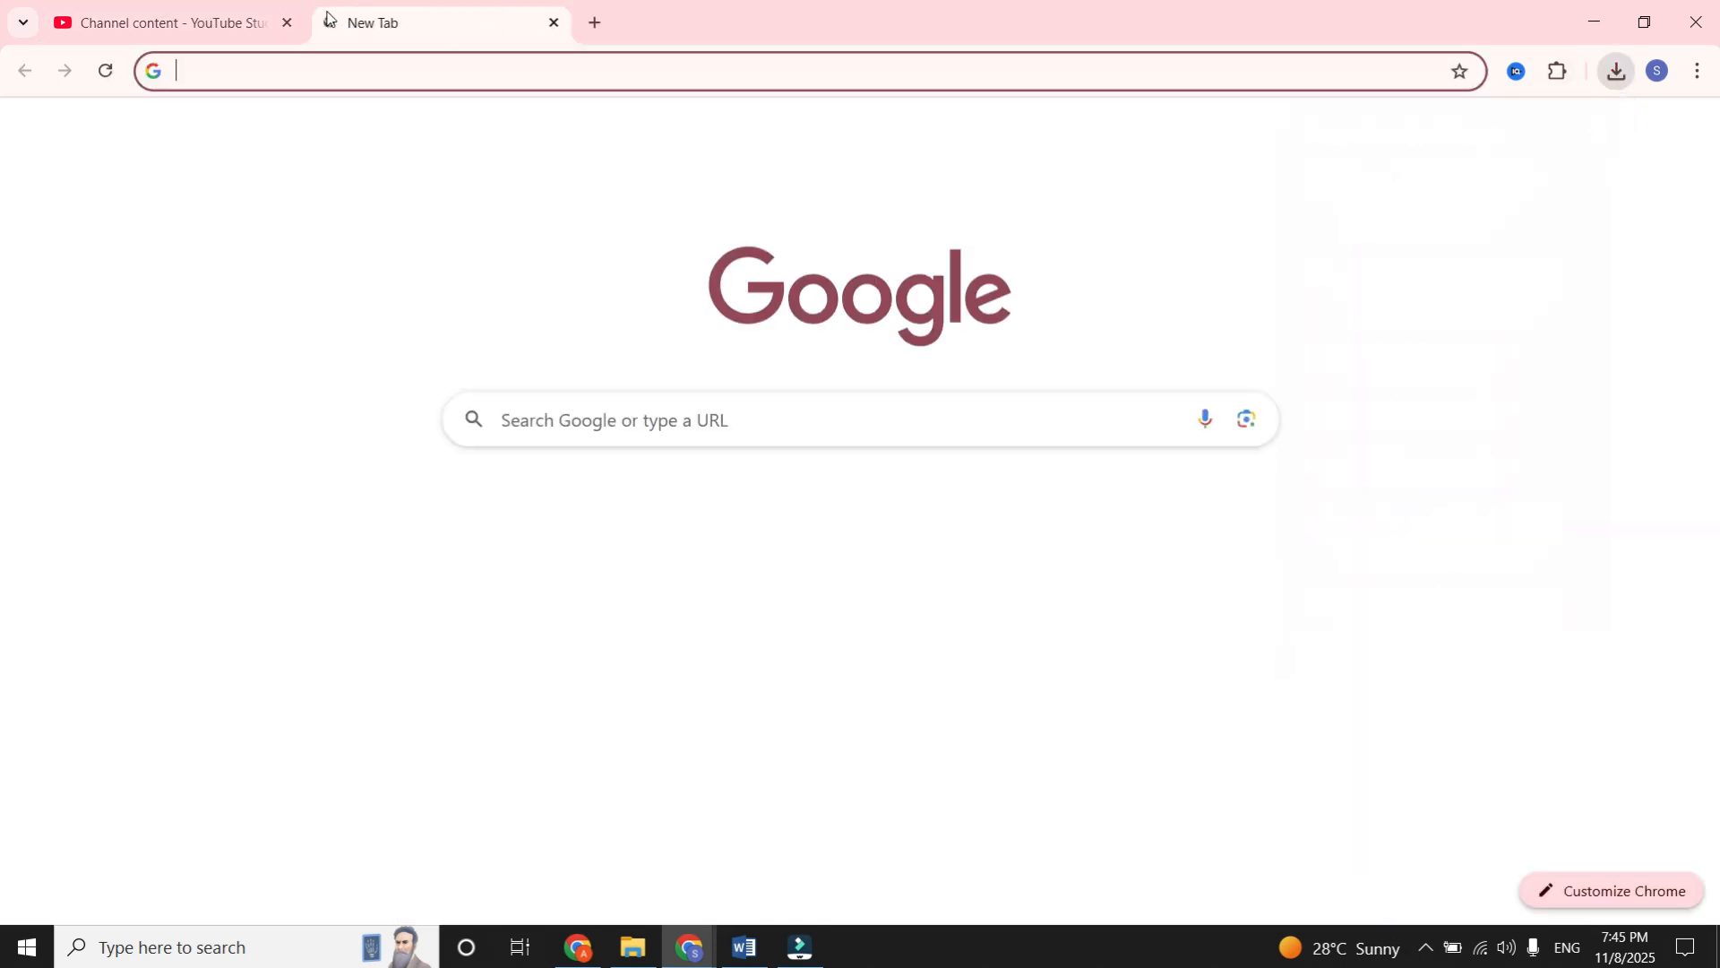
Search Google for 'video to mp3 converter' in a new tab
text(video to mp3 converter)
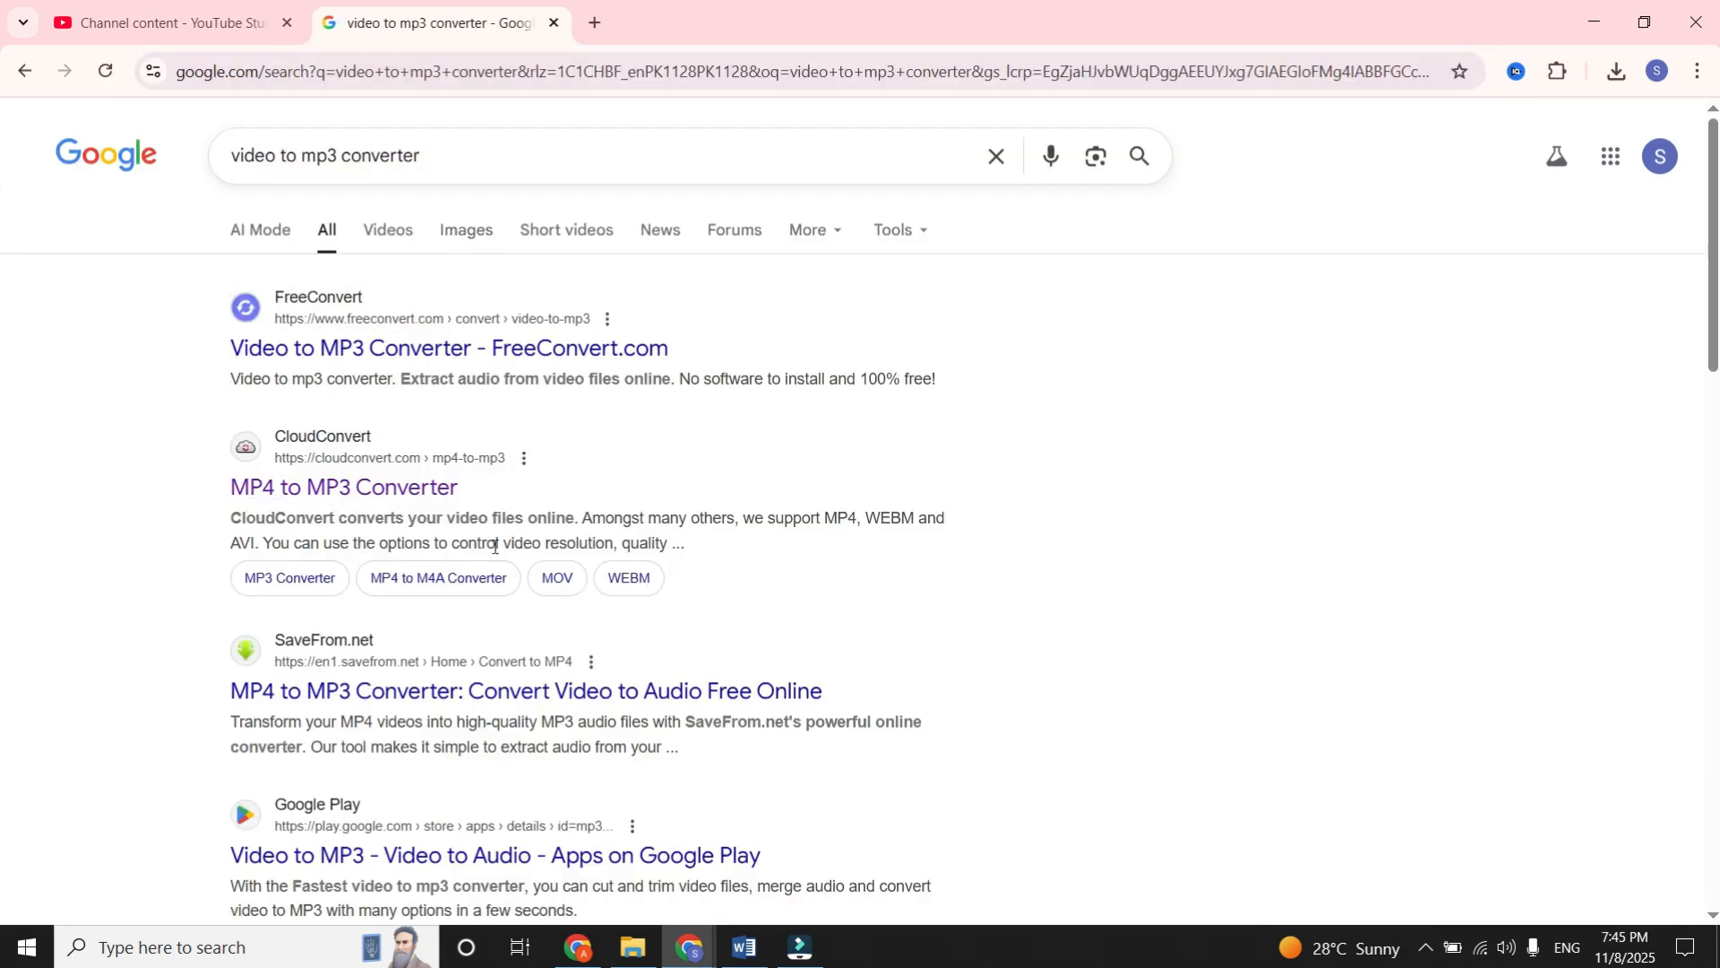
mouse_move(345, 497)
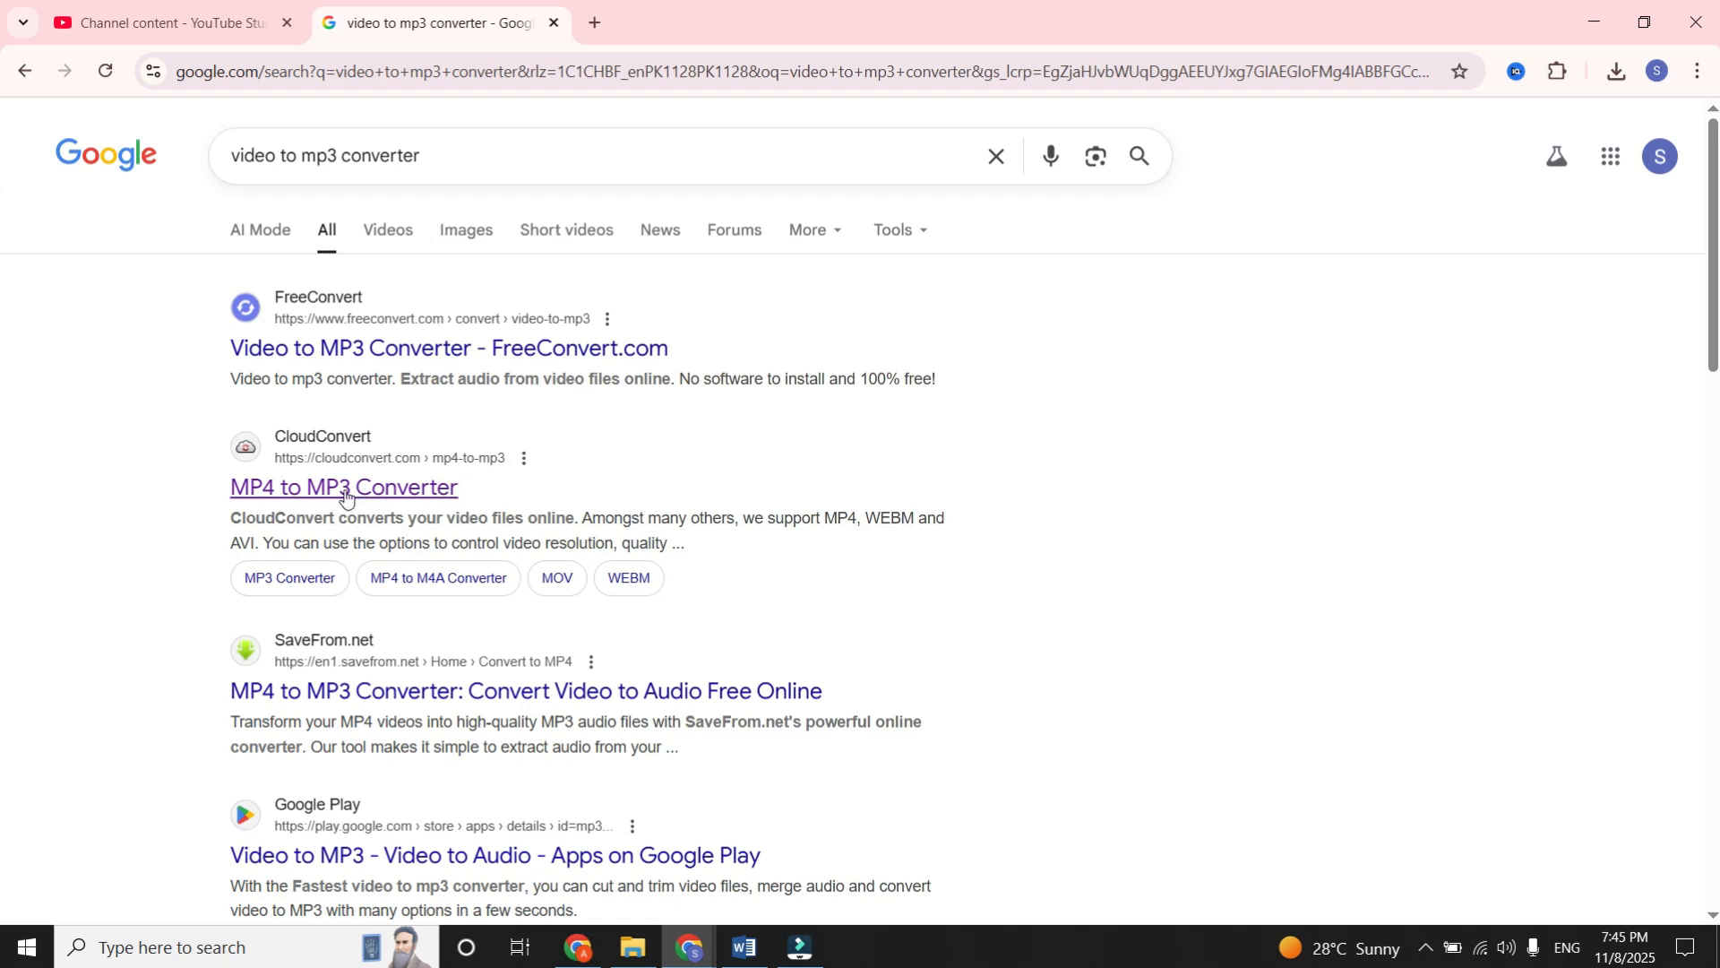
Load the downloaded 'Select Multiple Files' MP4 into CloudConvert's MP4 to MP3 converter
click(343, 487)
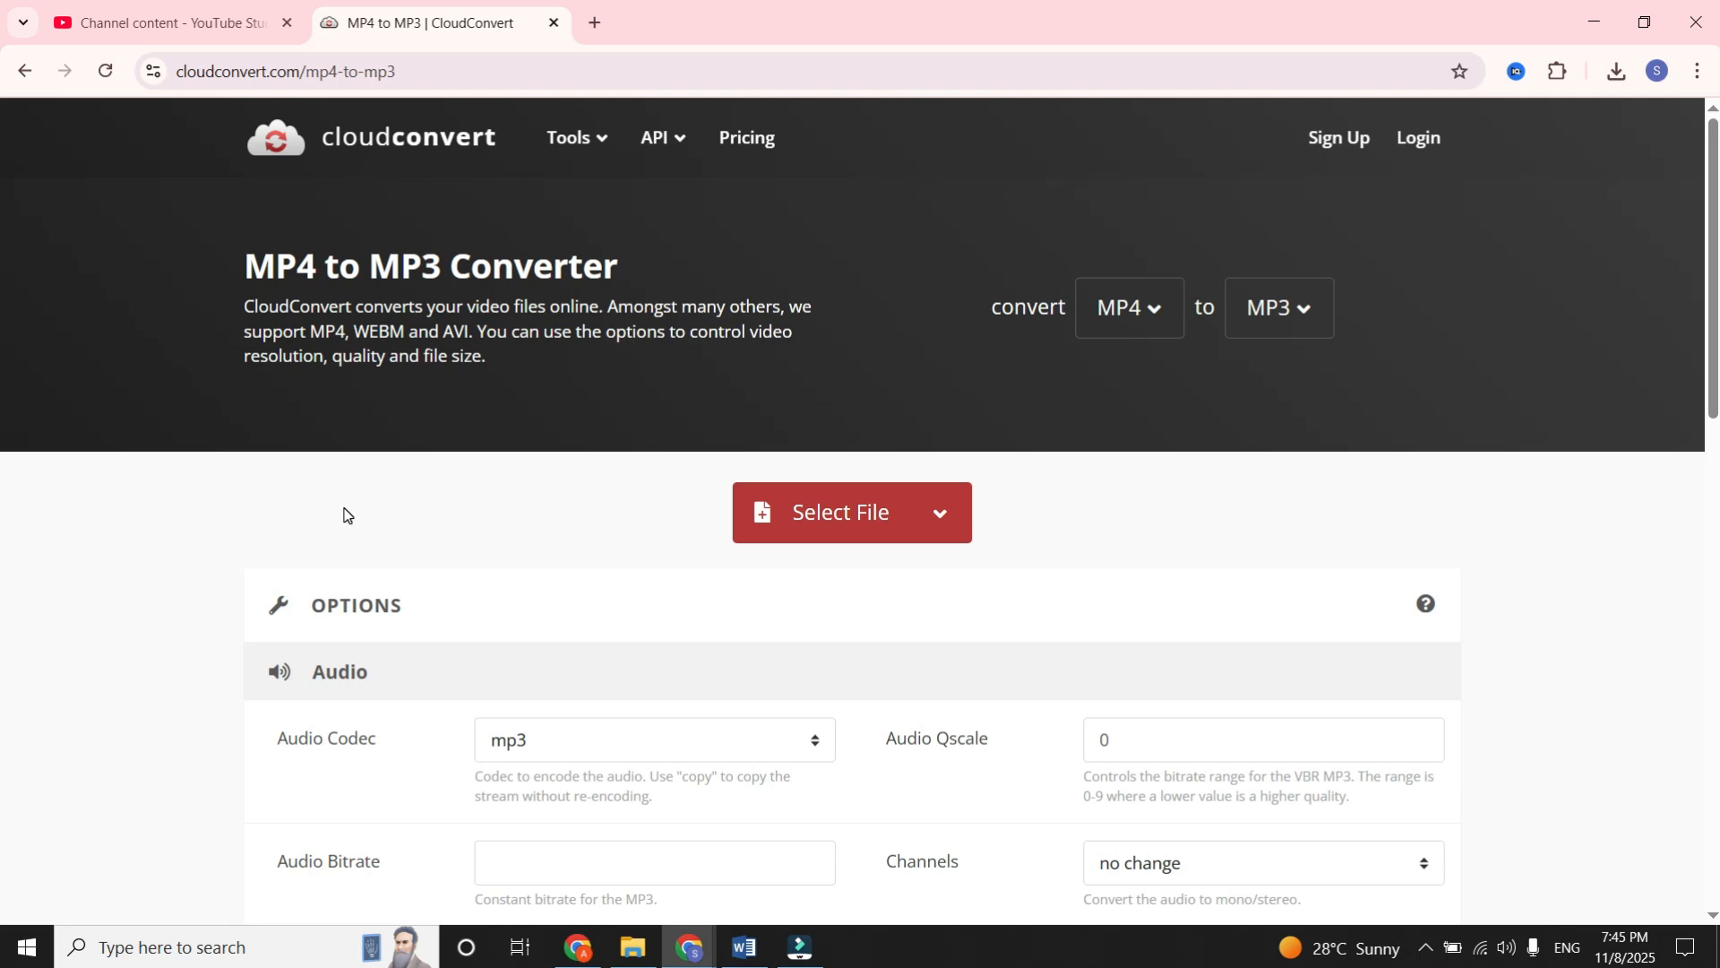
mouse_move(609, 565)
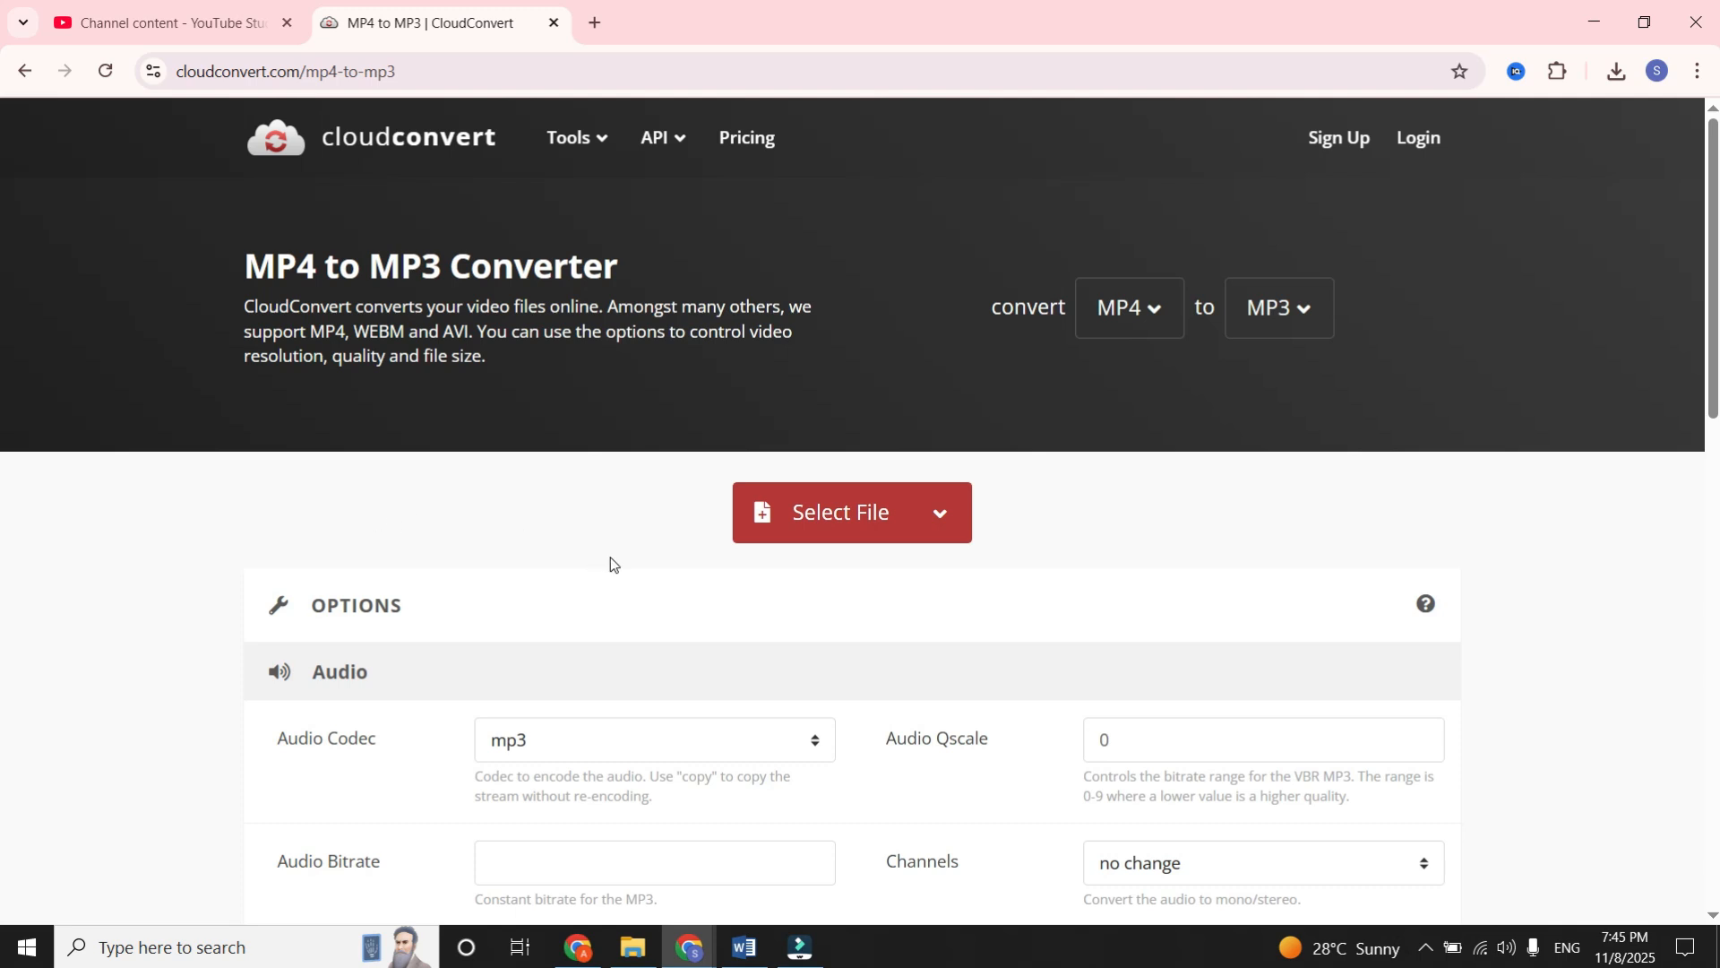
click(1616, 71)
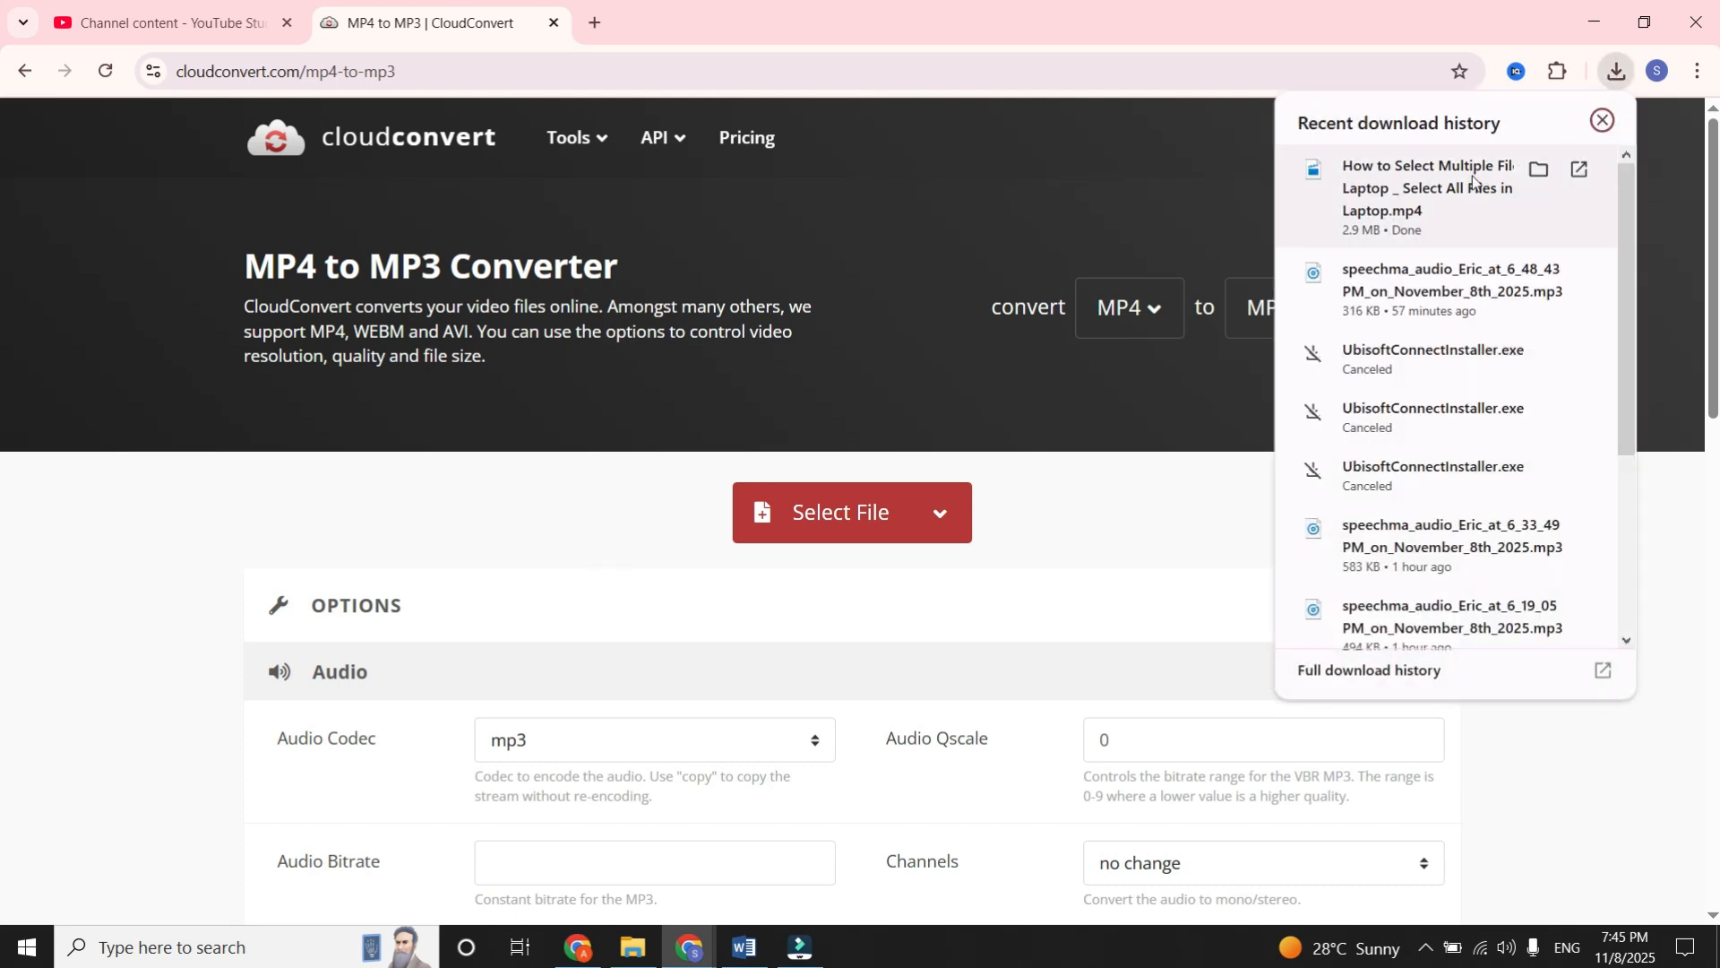
mouse_move(1438, 211)
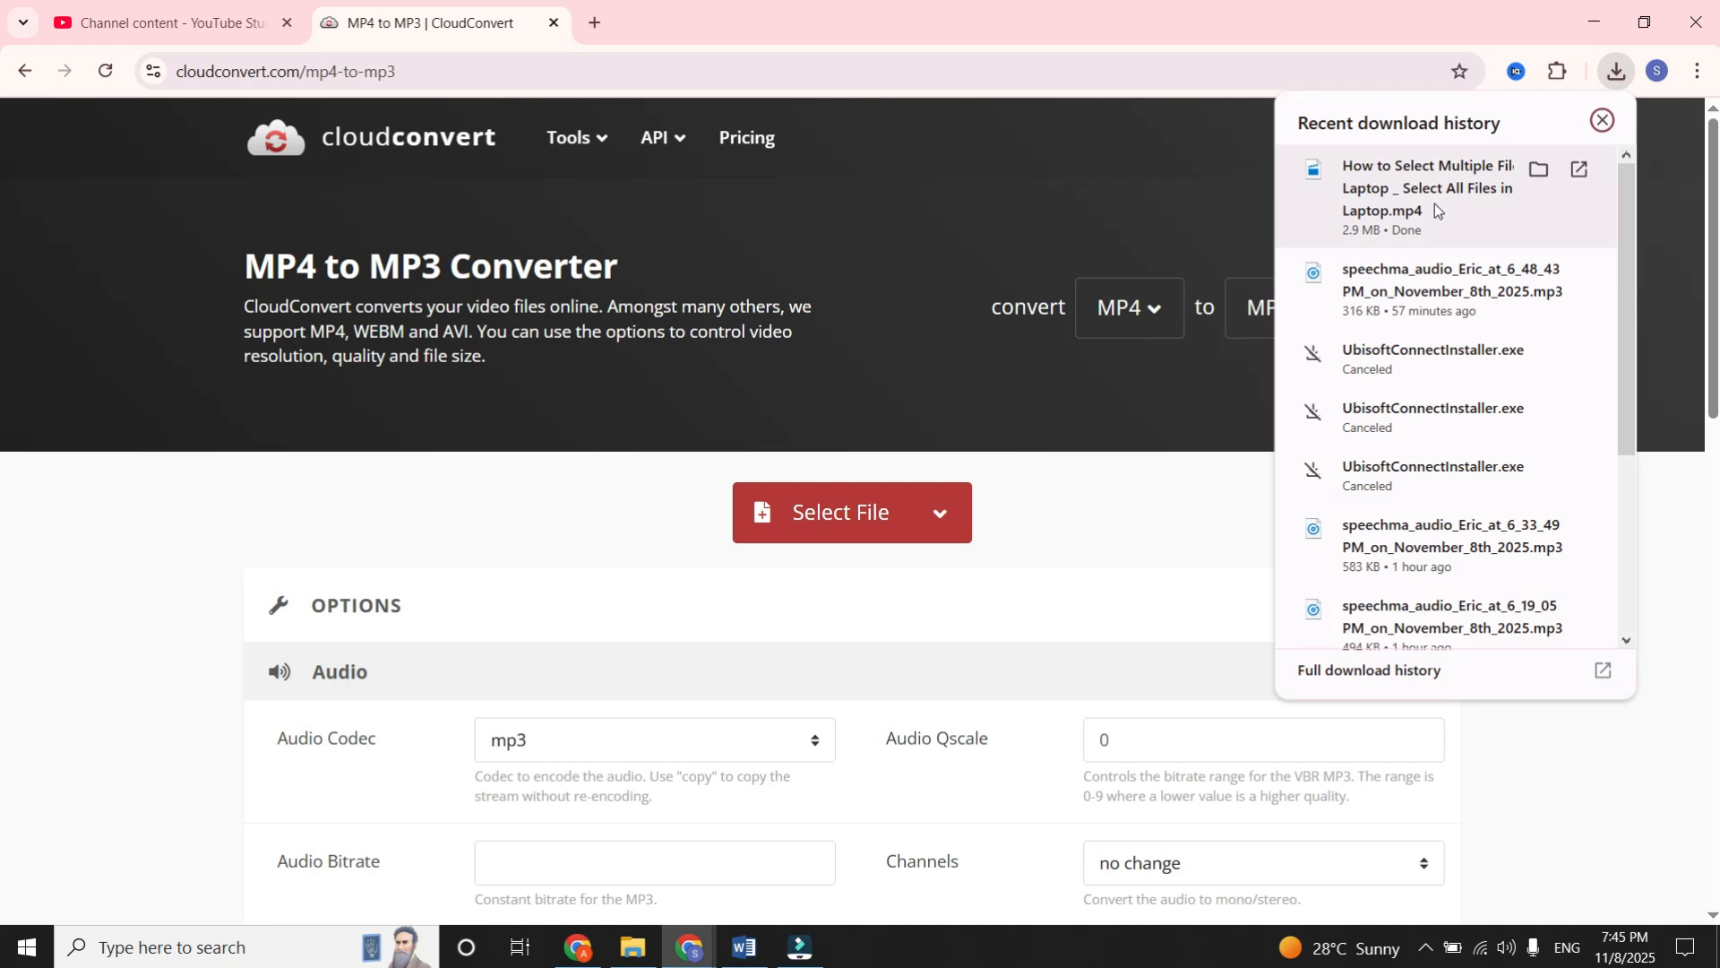
click(852, 512)
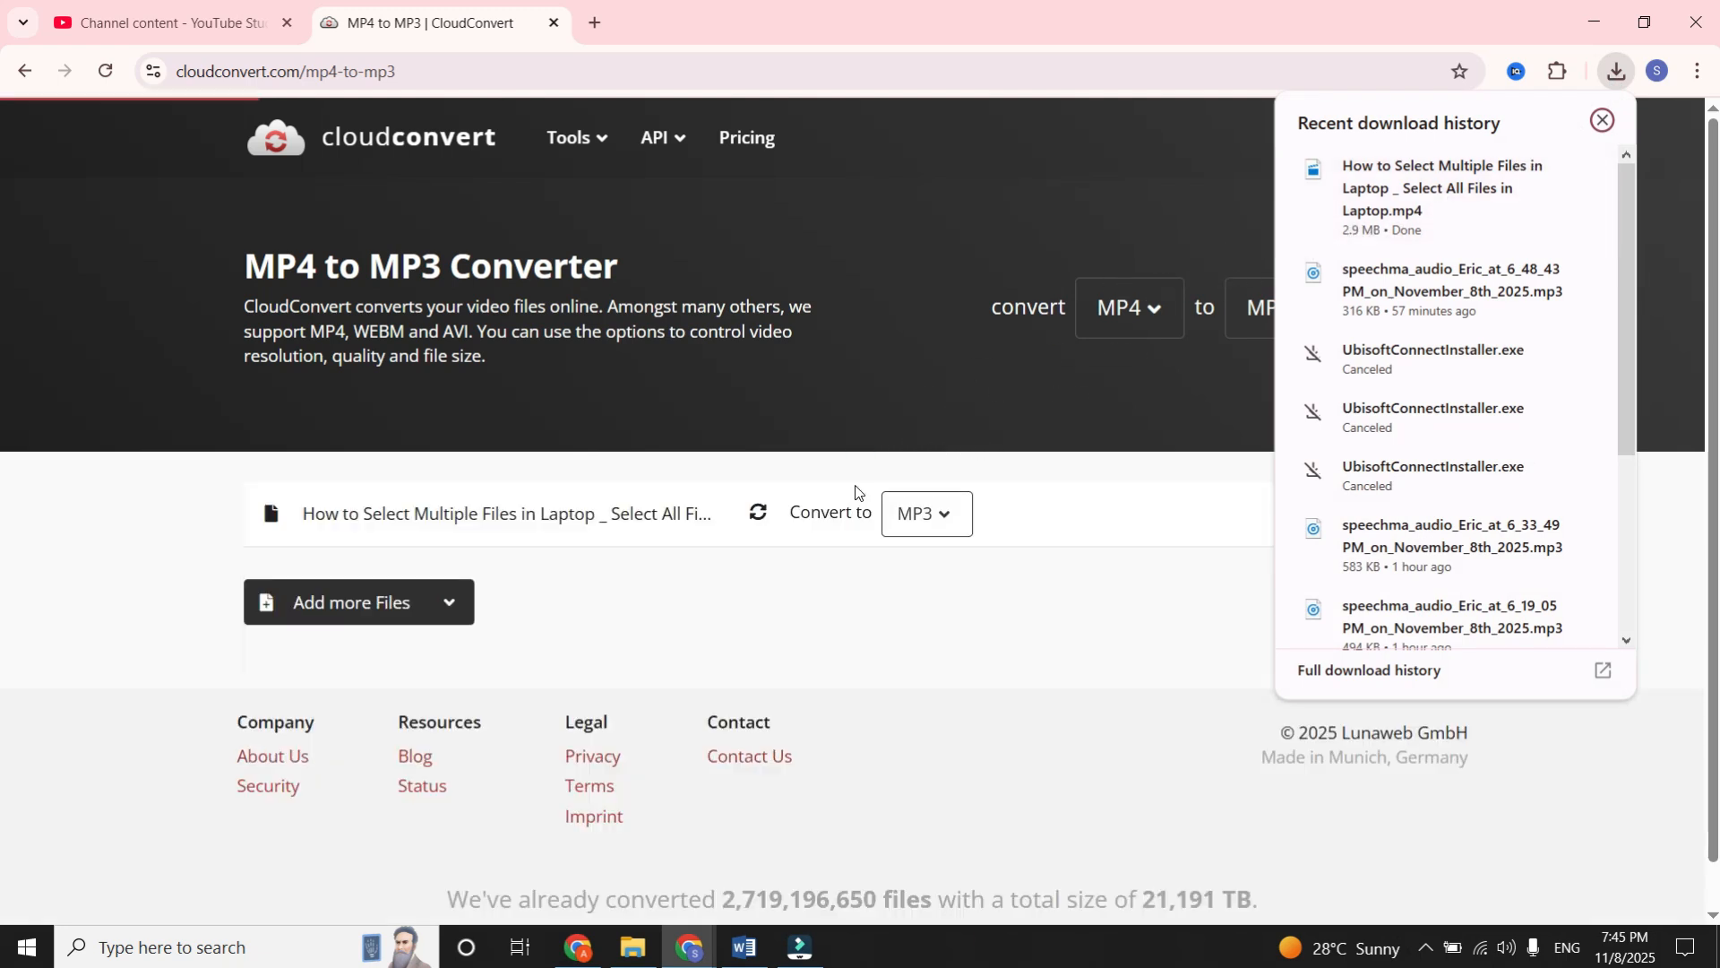
click(1602, 119)
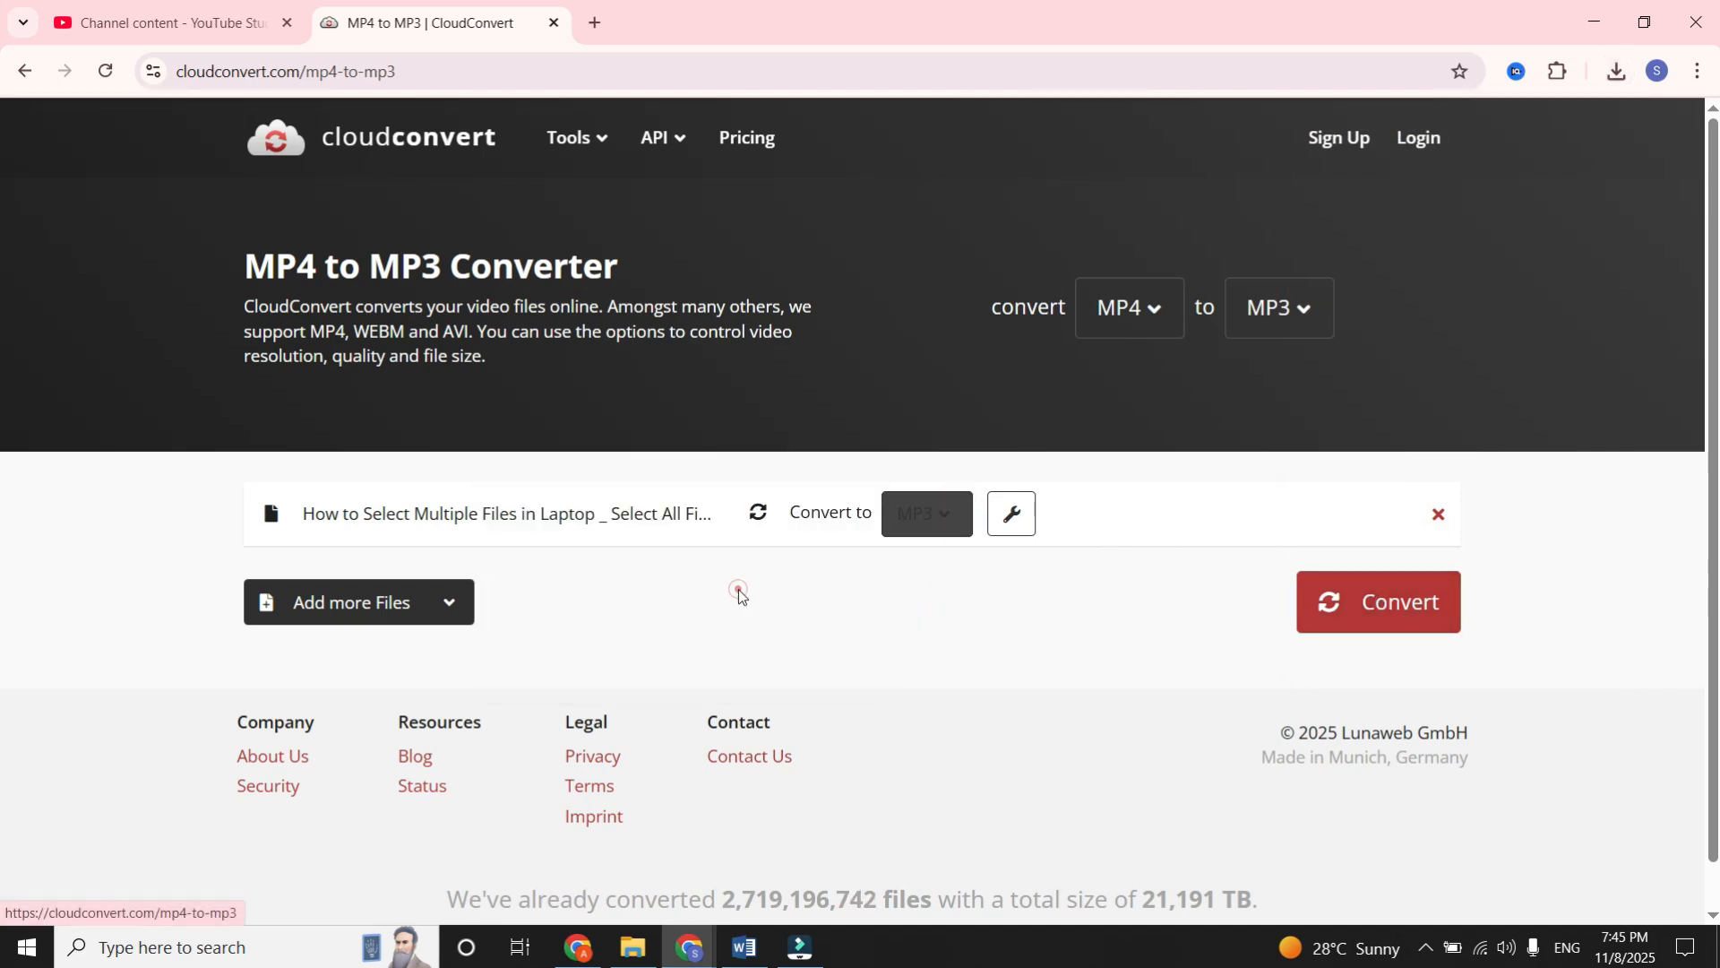
Convert the 'Select Multiple Files' MP4 to MP3 and download the result
click(1378, 601)
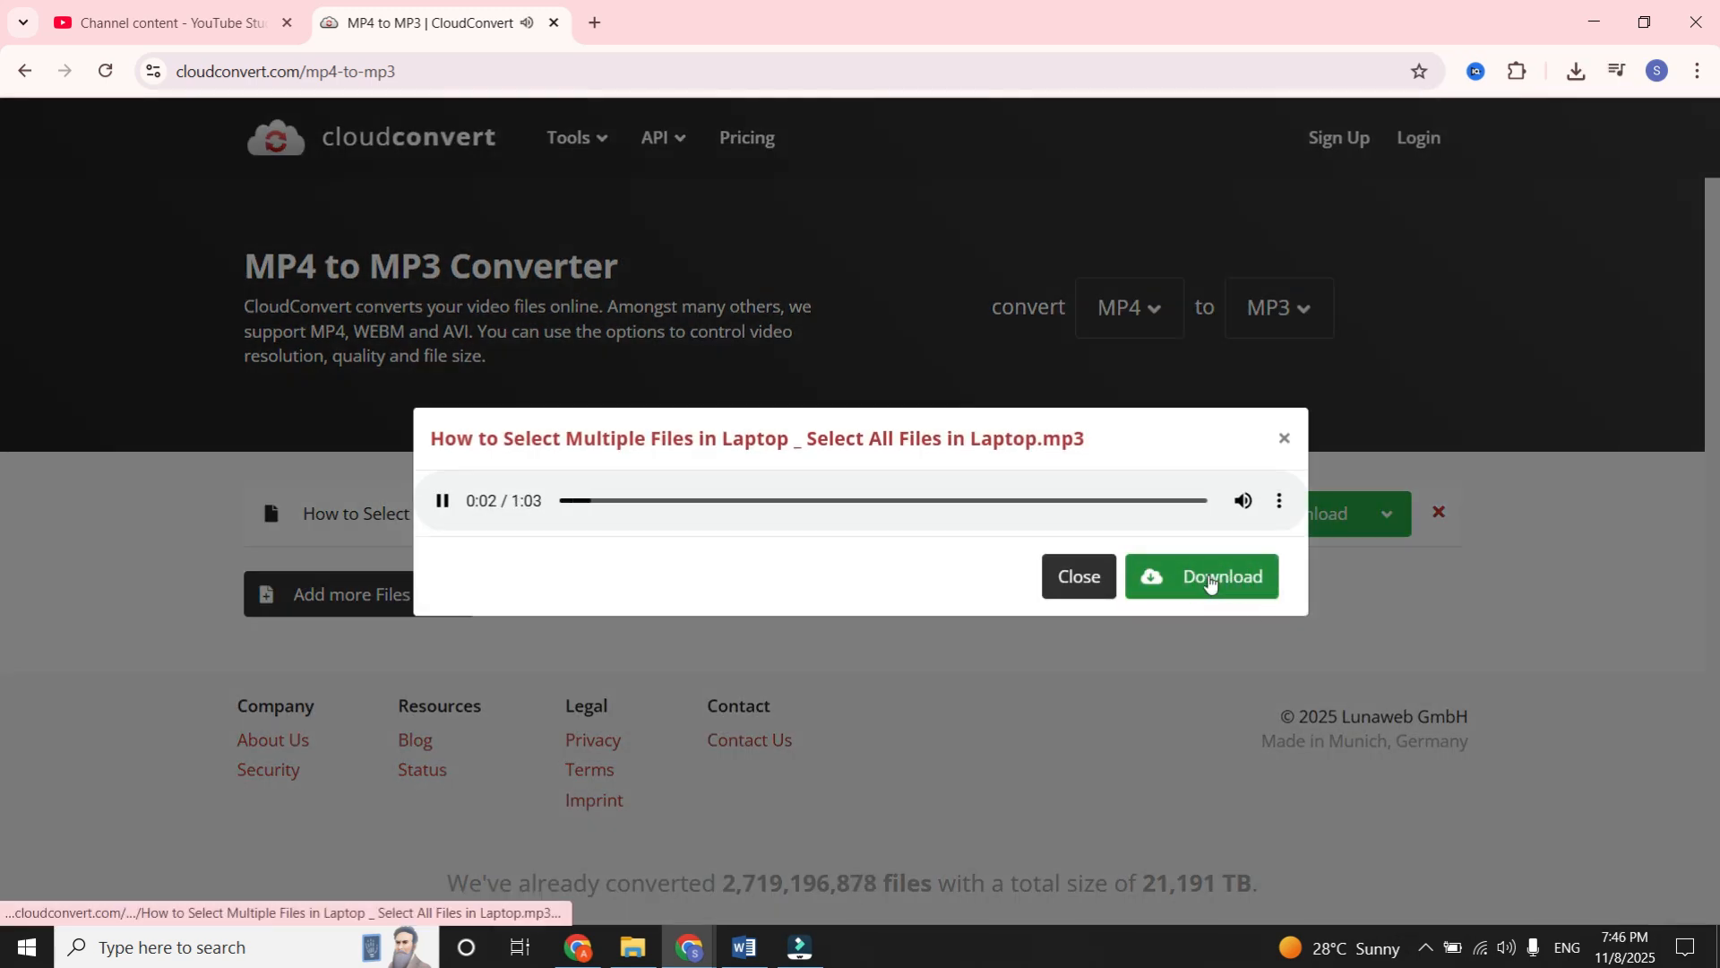
click(1201, 576)
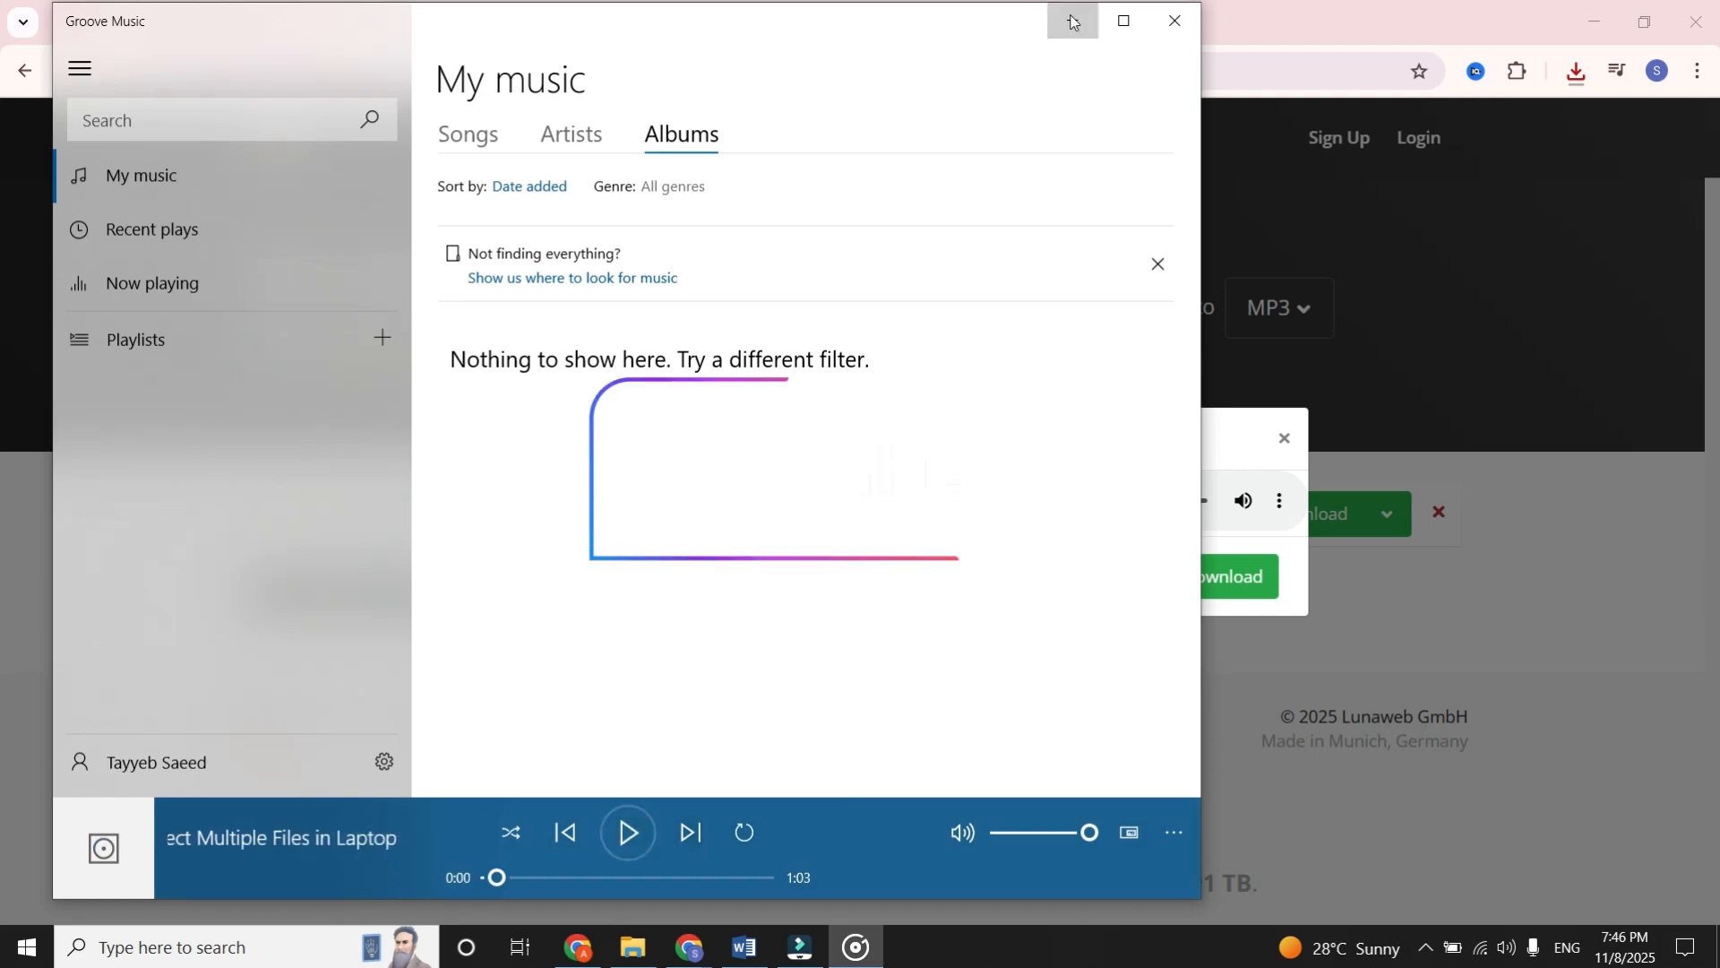
Minimize Groove Music, leaving the converted track loaded
click(1072, 21)
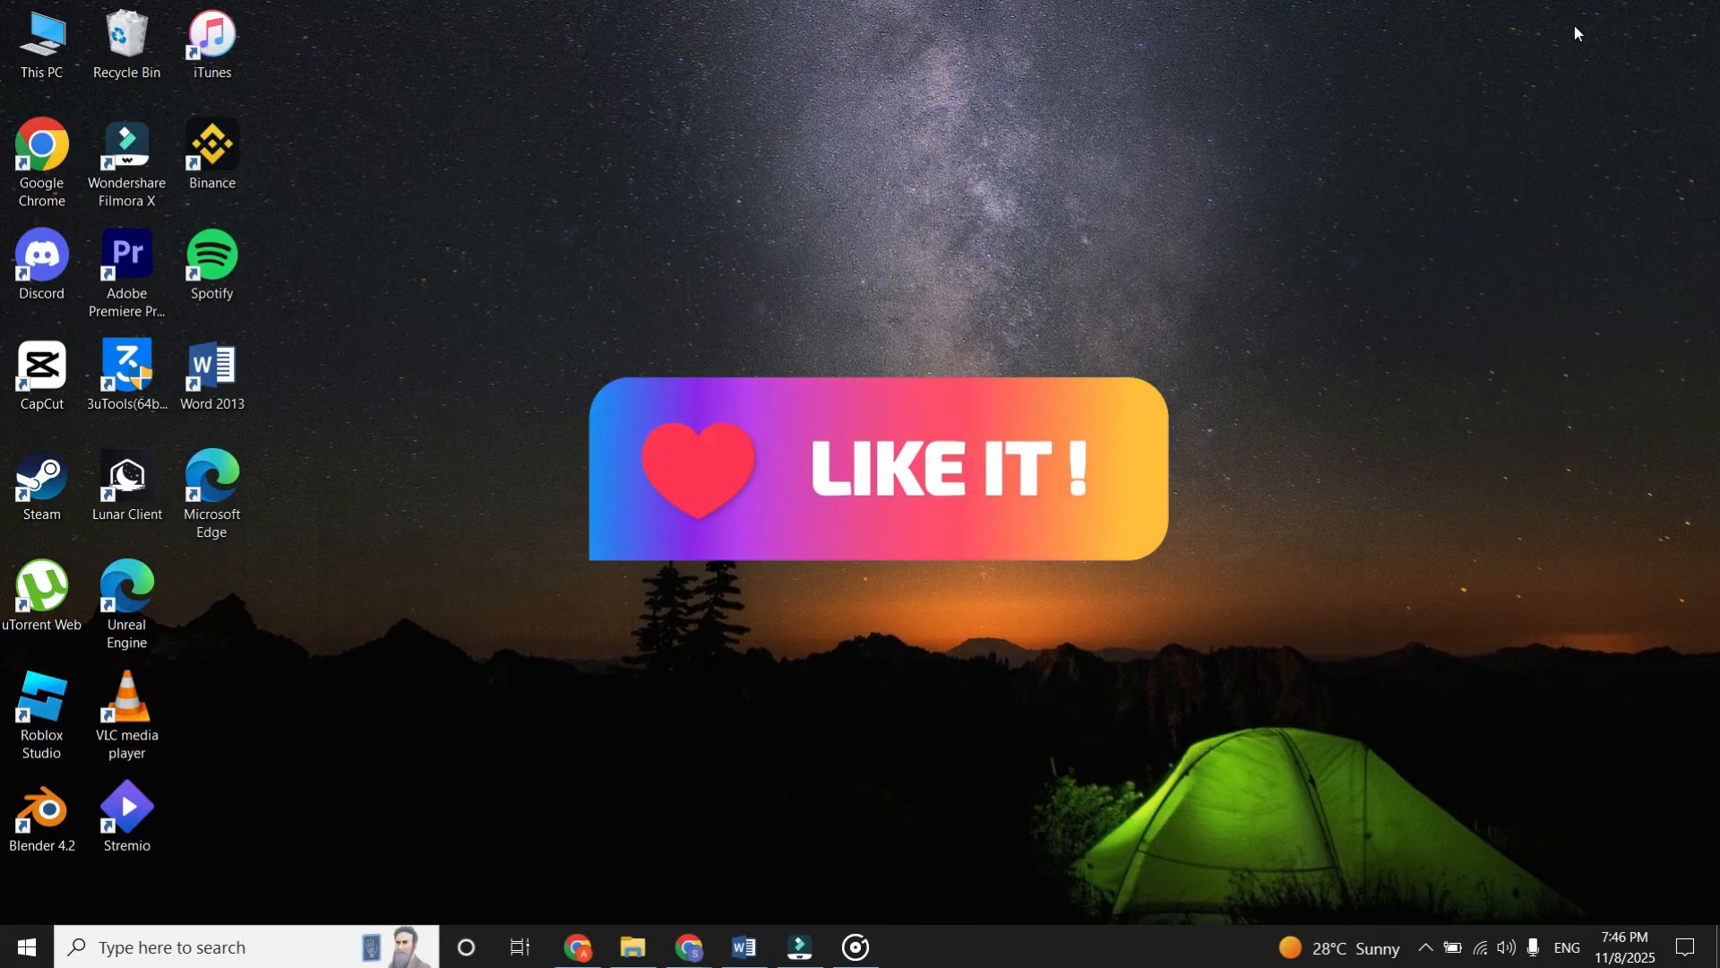